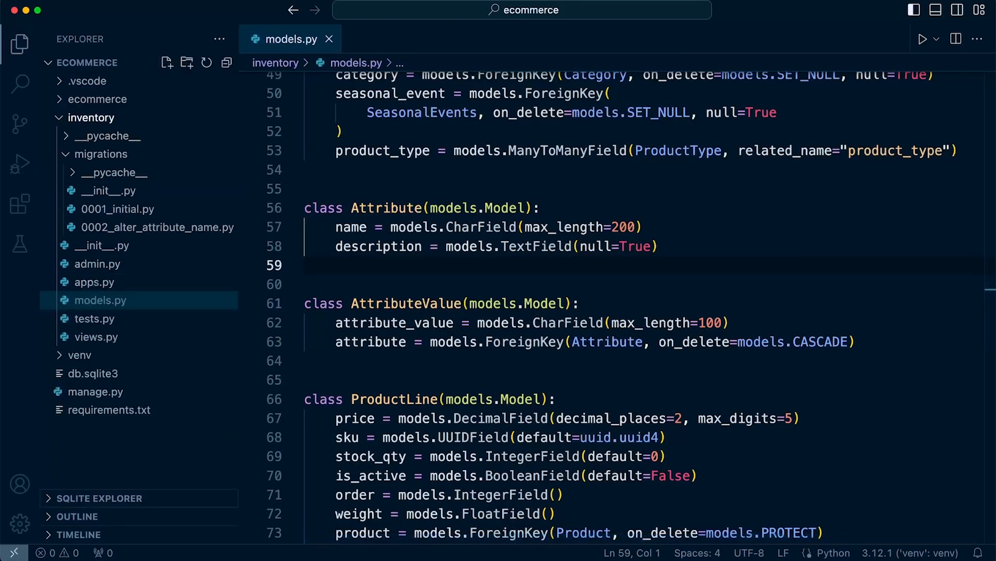
# Add text = models.CharField(max_length=100) on a new line after description in models.py
pyautogui.click(659, 247)
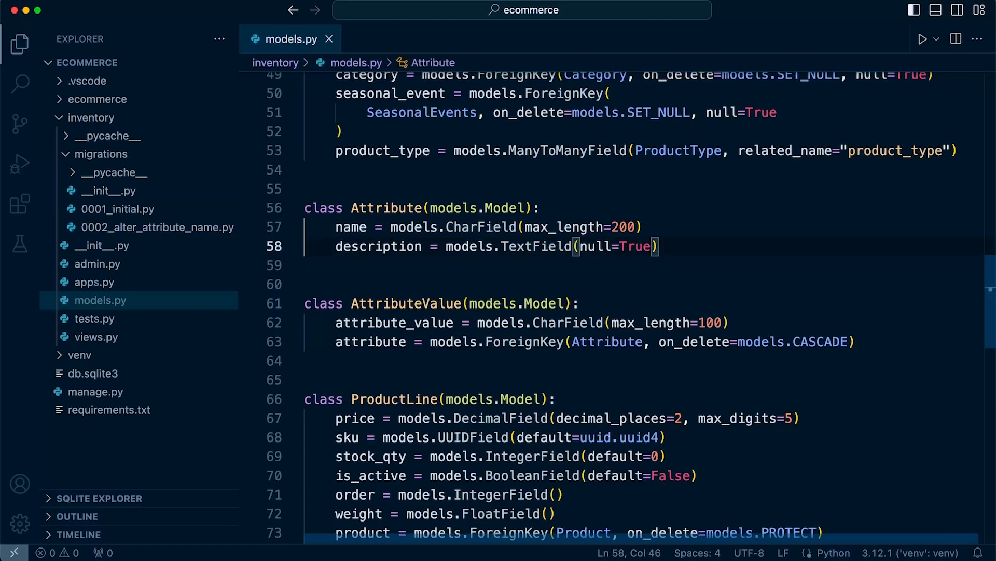
pyautogui.write('text = models.CharField(max_length=100)')
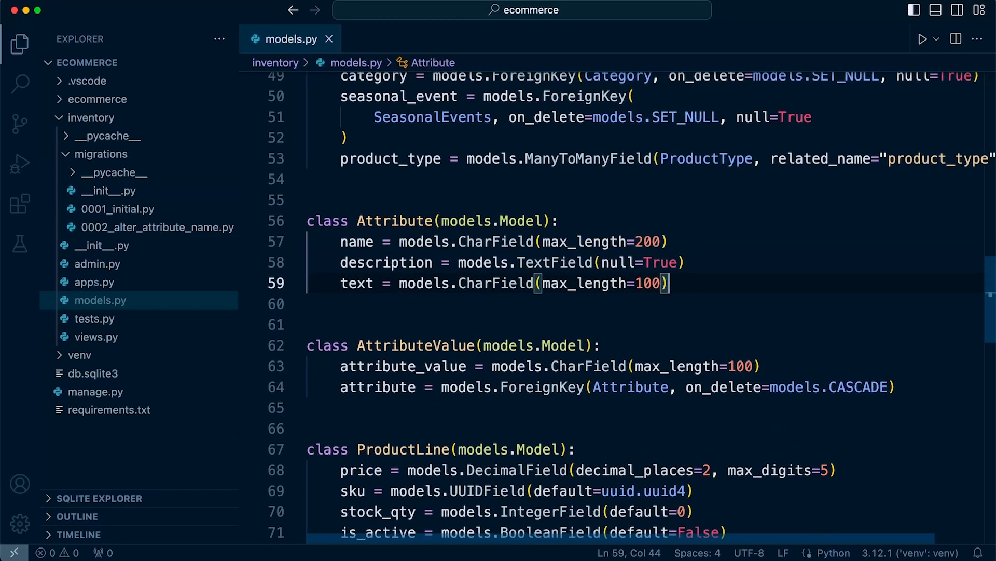
pyautogui.scroll(-3)
pyautogui.write('python3 manage.py makemigrations')
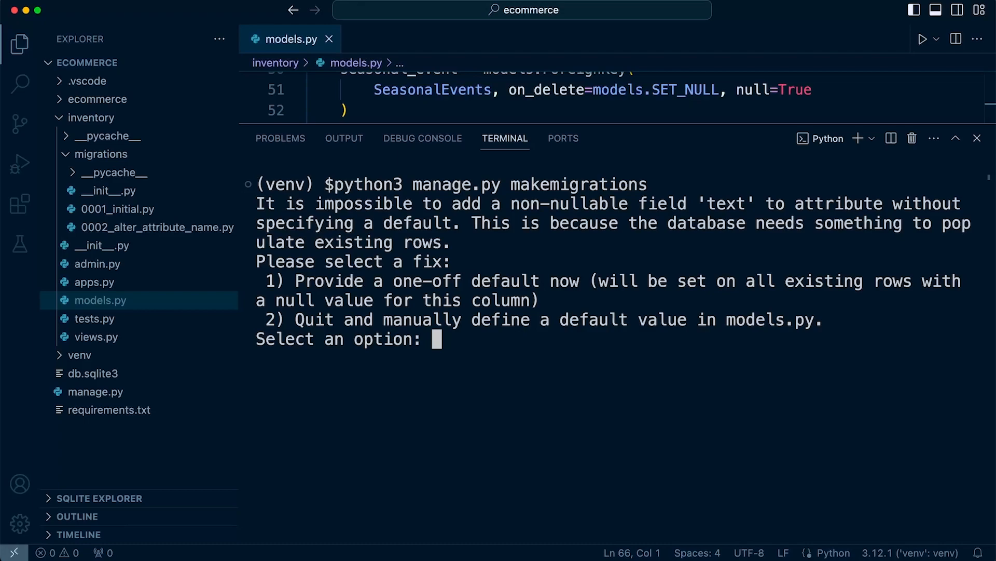
pyautogui.click(156, 228)
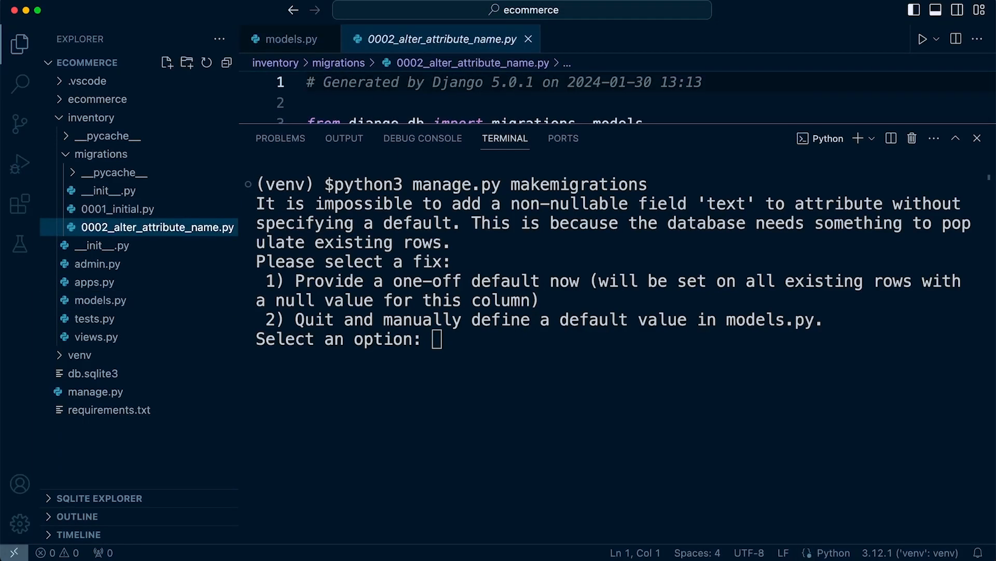
pyautogui.click(93, 373)
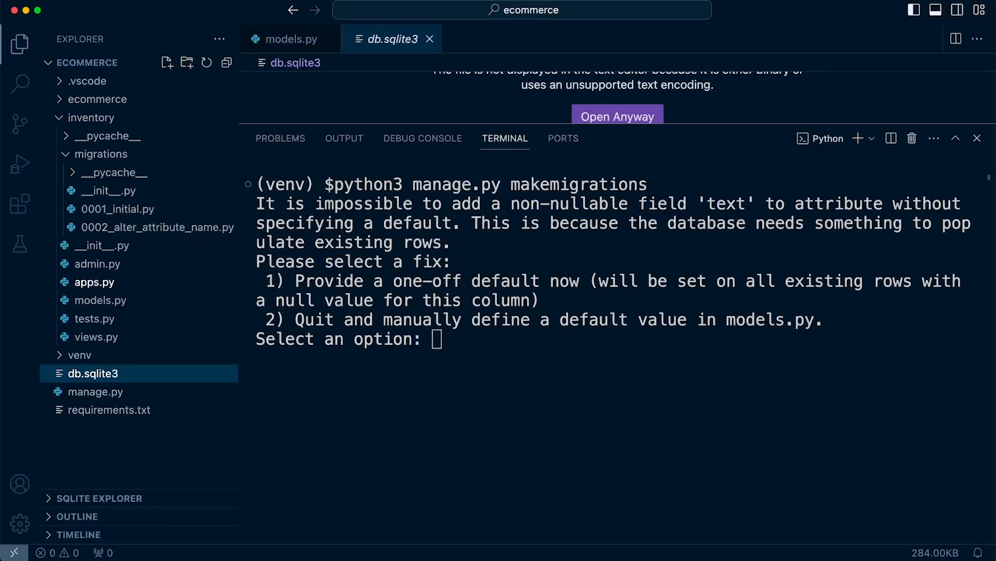
pyautogui.moveTo(92, 373)
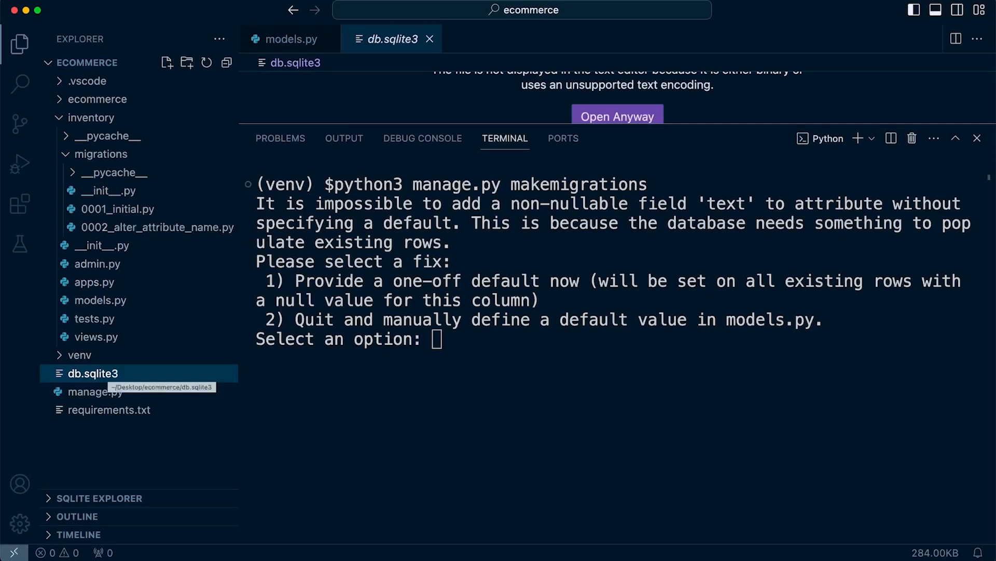
pyautogui.moveTo(118, 209)
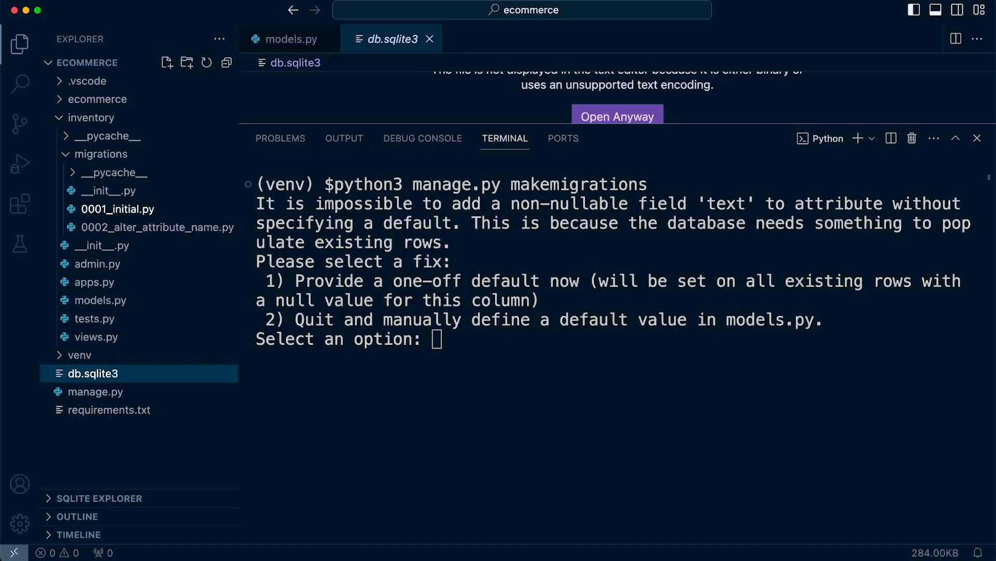
pyautogui.moveTo(118, 209)
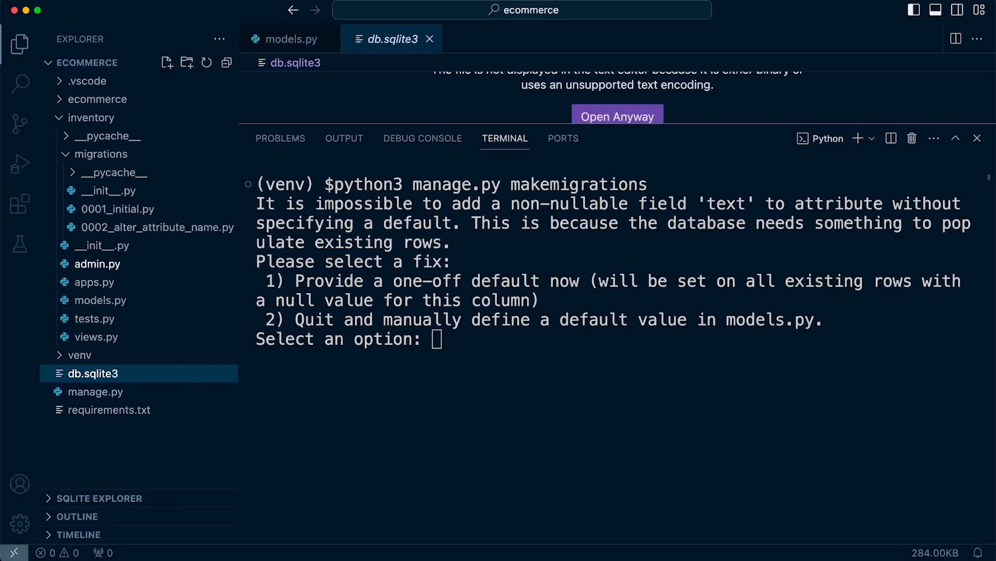
pyautogui.moveTo(157, 227)
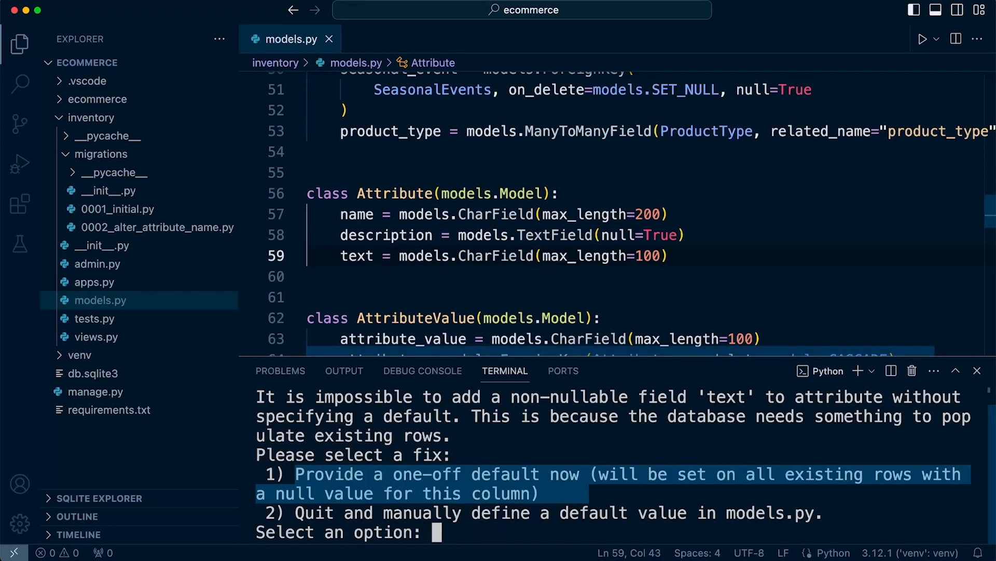
pyautogui.moveTo(517, 339)
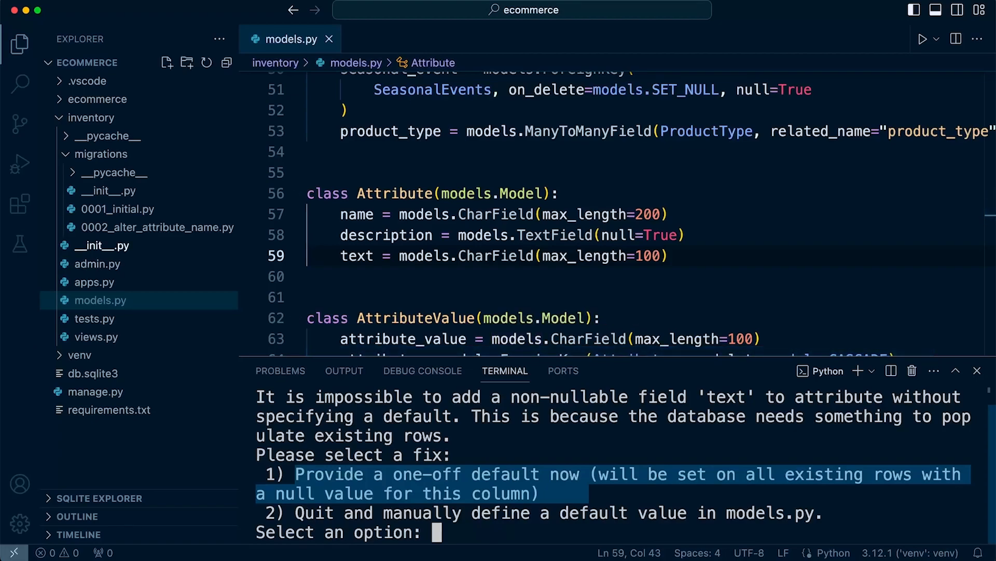
pyautogui.moveTo(102, 245)
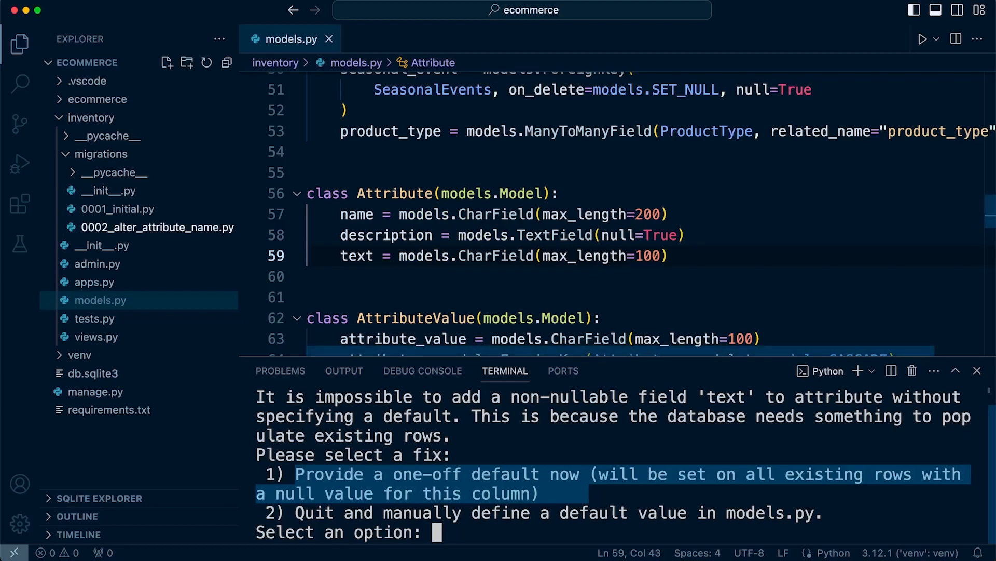
pyautogui.moveTo(117, 208)
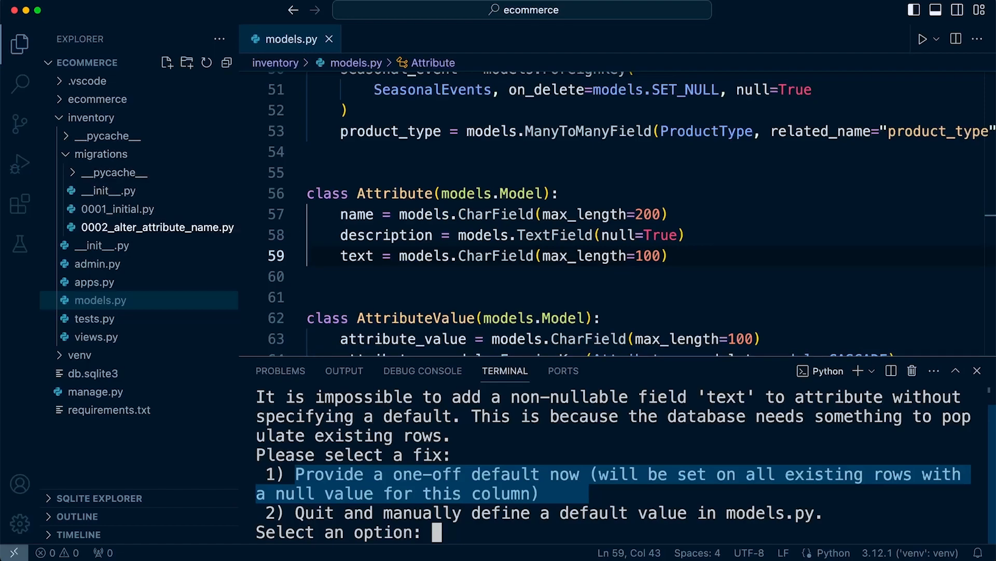
pyautogui.moveTo(92, 372)
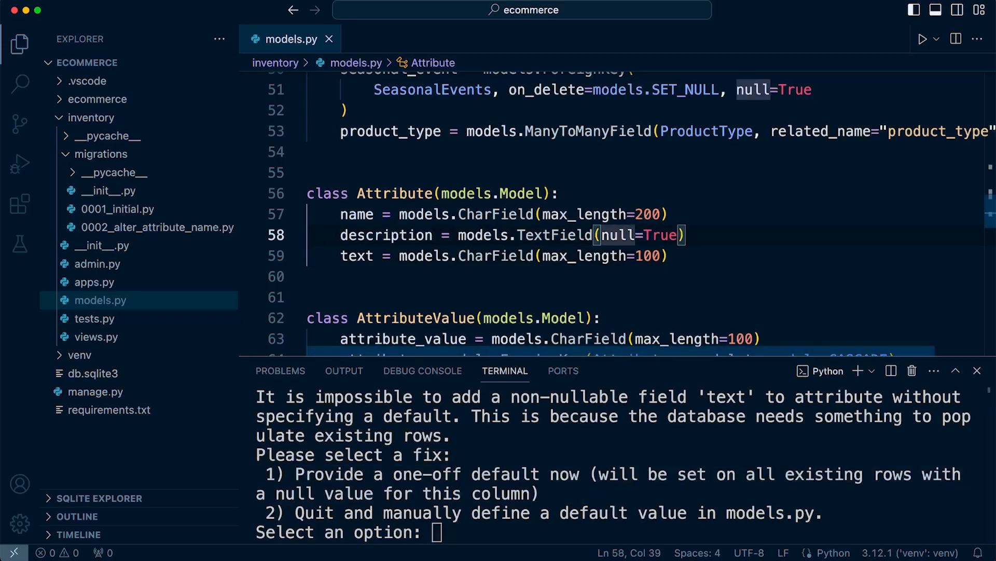
# Extend the text CharField with default="asd", null=True and save models.py
pyautogui.write(', default="asd')
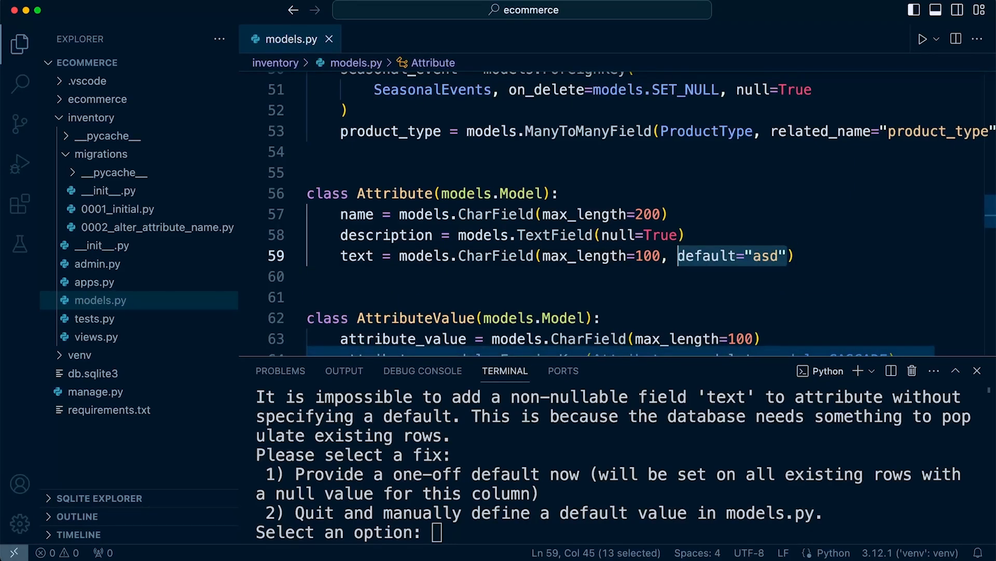
pyautogui.write(', n')
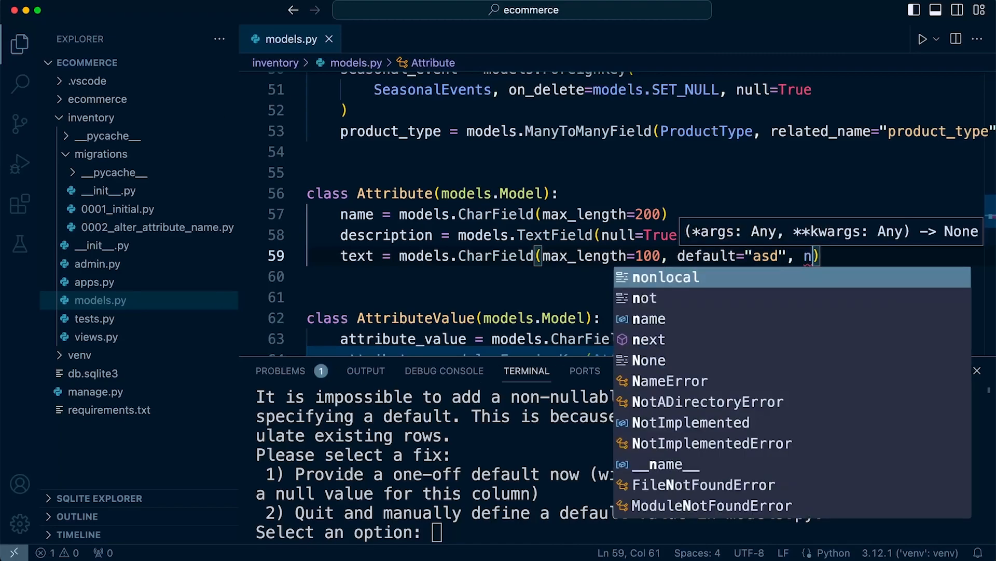
pyautogui.write('ull=True')
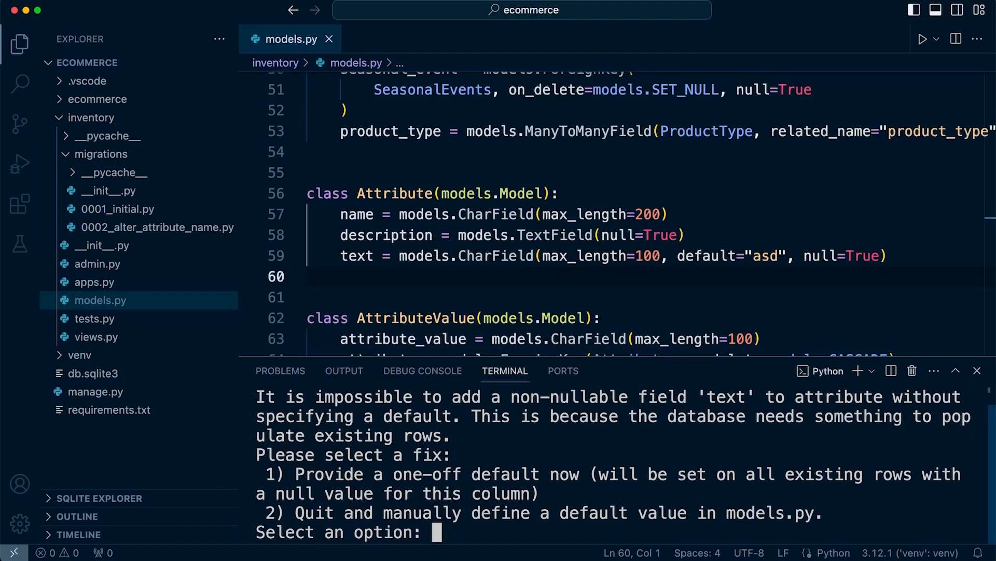
pyautogui.press('ctrl+c')
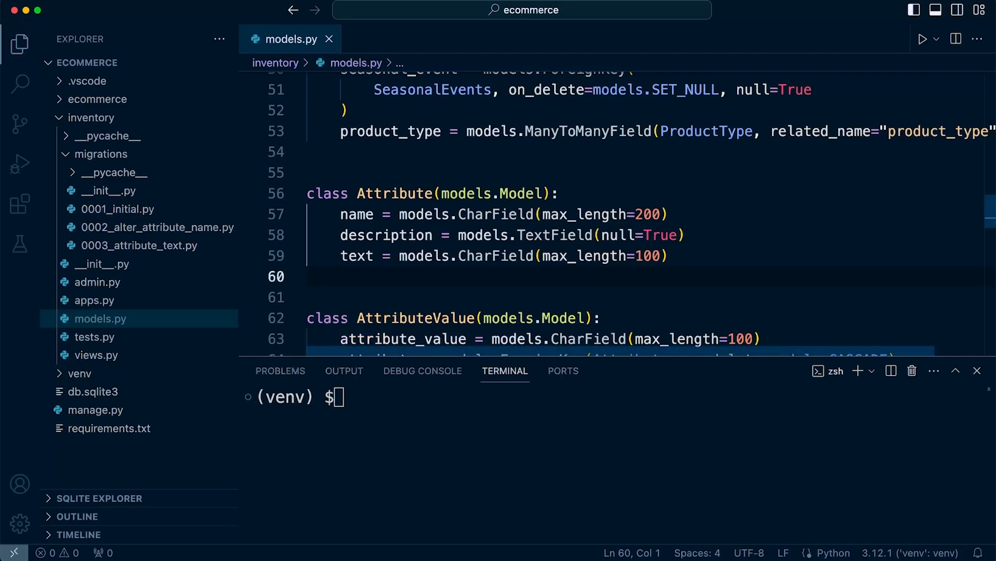
pyautogui.moveTo(356, 255)
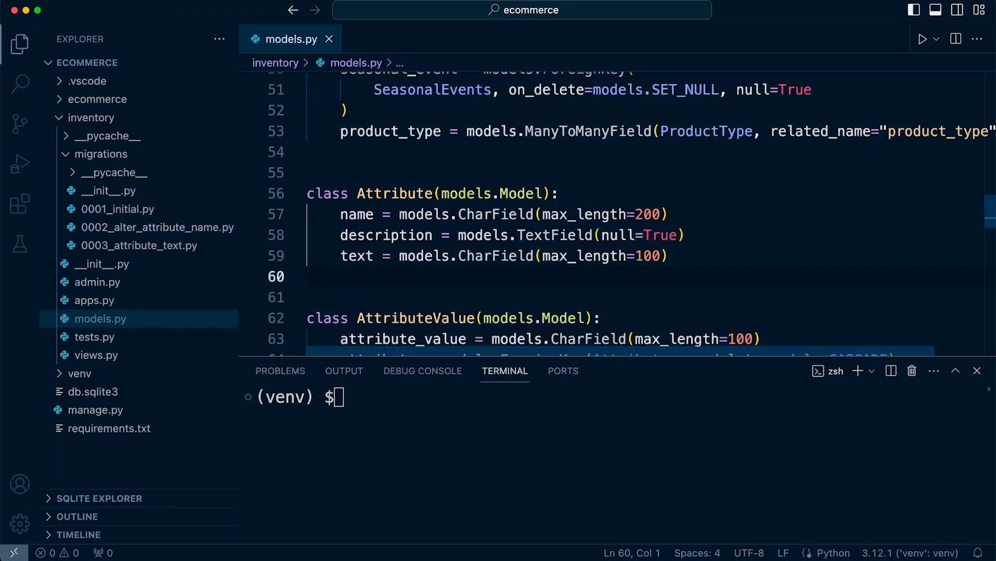
pyautogui.moveTo(404, 339)
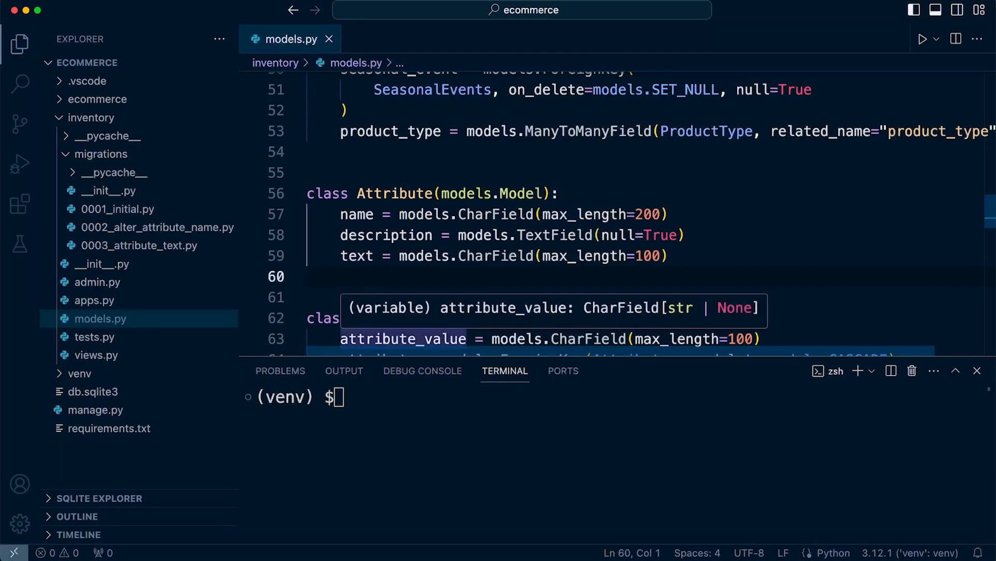